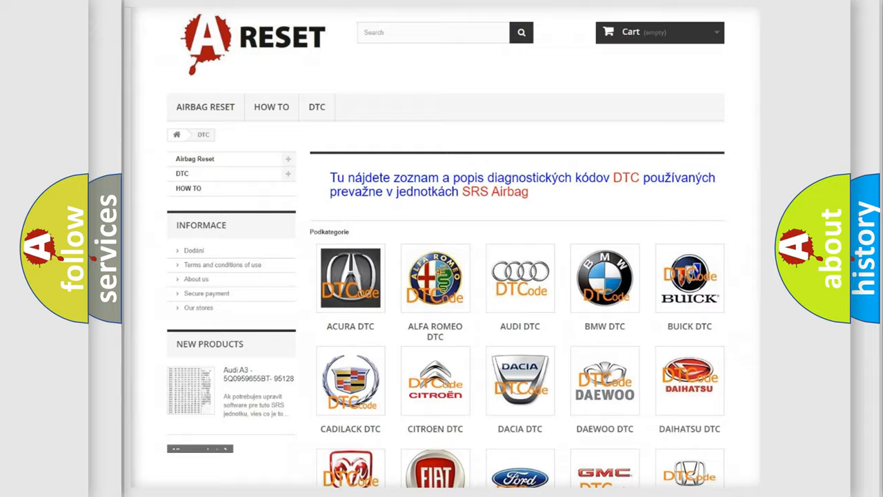
scroll(down, 3)
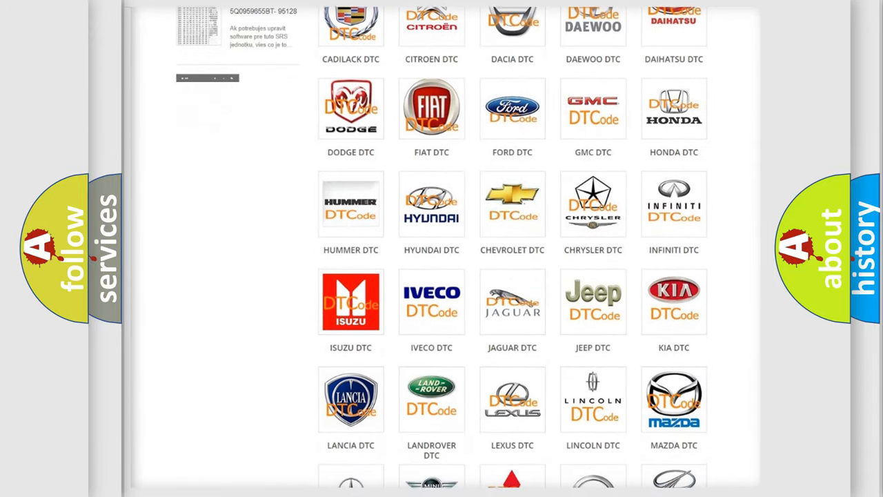